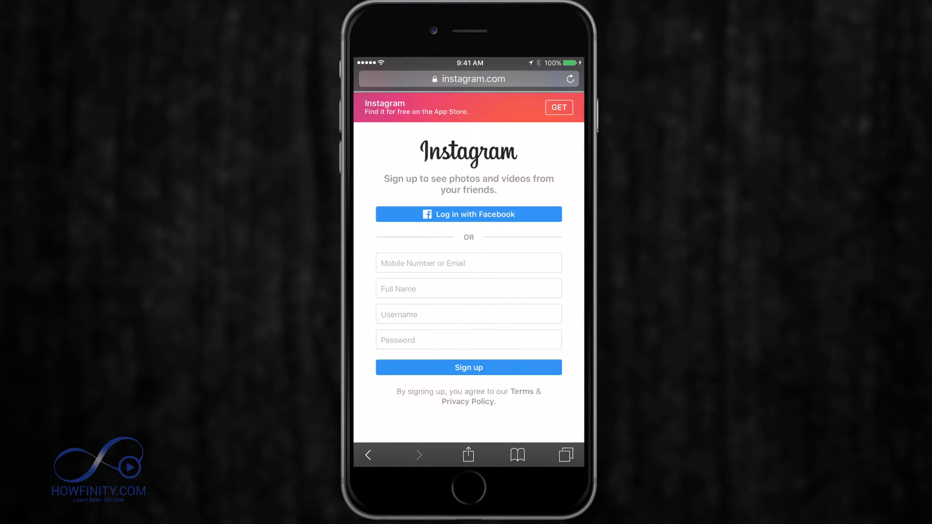
- Scroll the Instagram sign-up page down to reach the login form
{"action": "scroll", "scroll_direction": "down", "scroll_amount": 3}
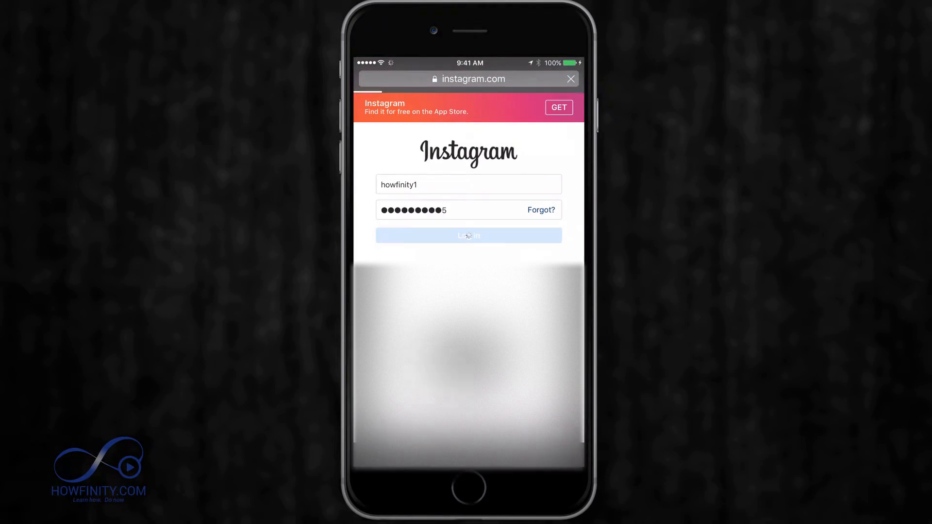
- Submit the login and go to the account's own profile page
{"action": "left_click", "coordinate": [469, 235]}
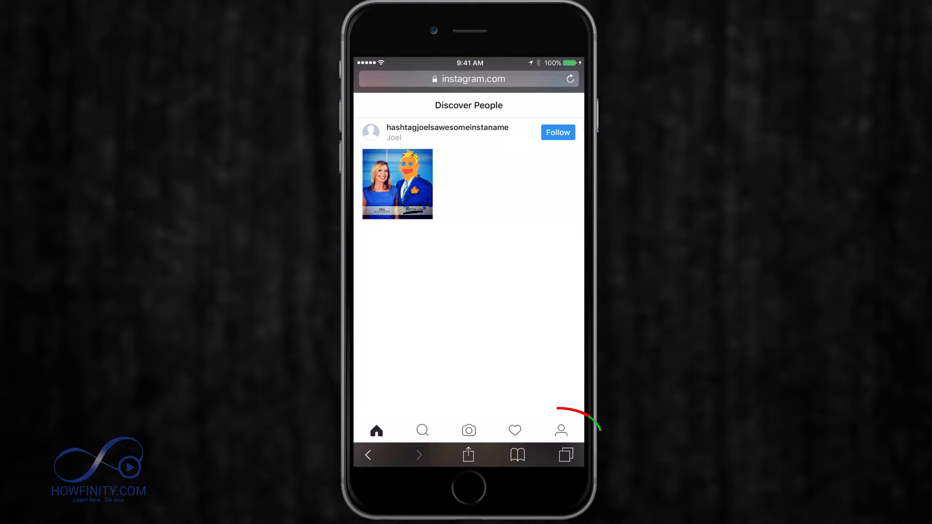
{"action": "mouse_move", "coordinate": [561, 431]}
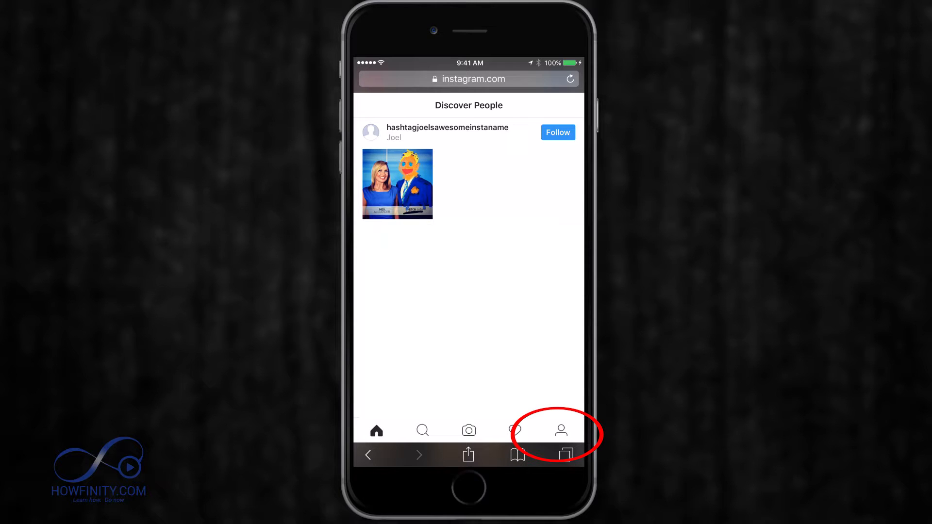
{"action": "left_click", "coordinate": [563, 430]}
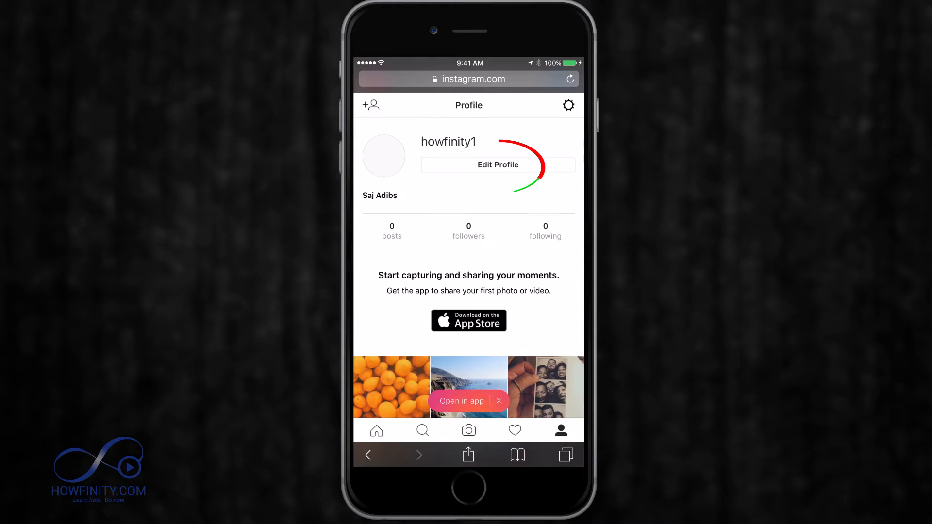
- From Edit Profile, start temporarily disabling the account
{"action": "left_click", "coordinate": [498, 164]}
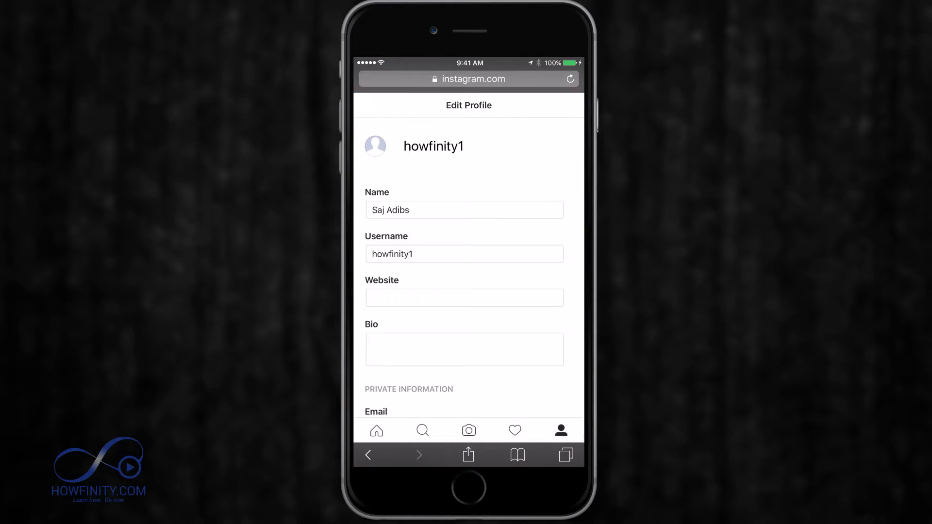
{"action": "scroll", "scroll_direction": "down", "scroll_amount": 3}
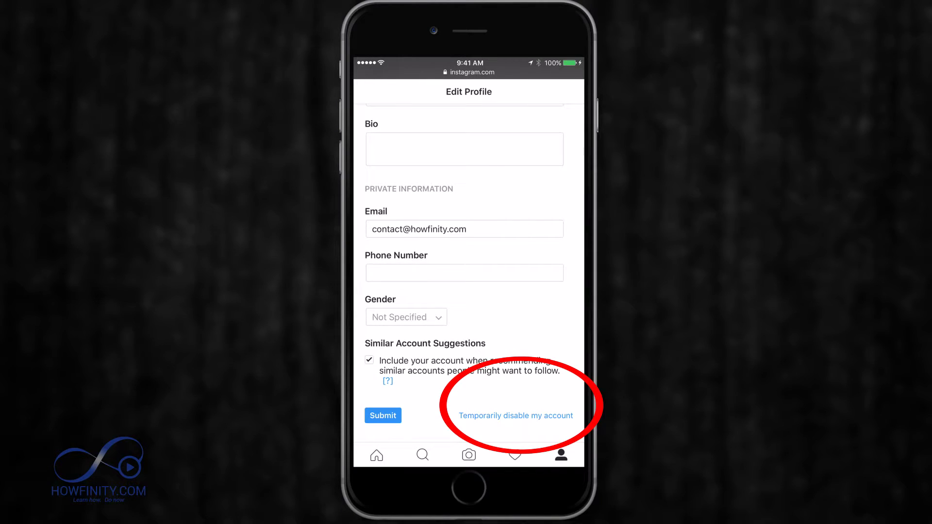
{"action": "left_click", "coordinate": [515, 415]}
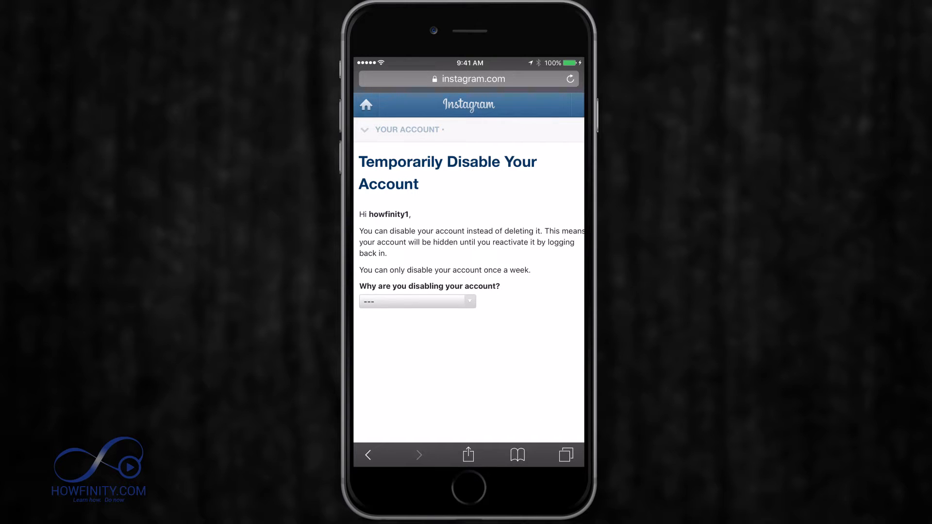
- Choose 'Created a second account' as the reason for disabling
{"action": "left_click", "coordinate": [416, 301]}
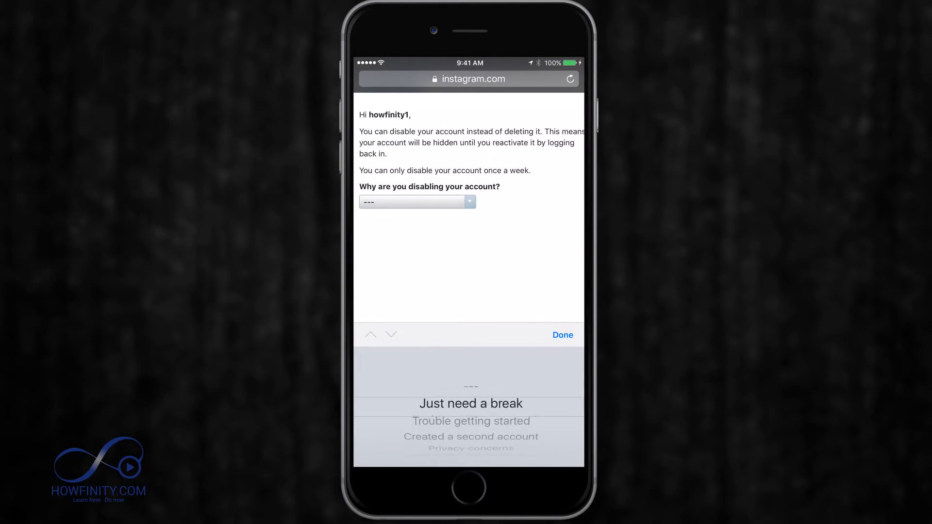
{"action": "scroll", "scroll_direction": "down", "scroll_amount": 3}
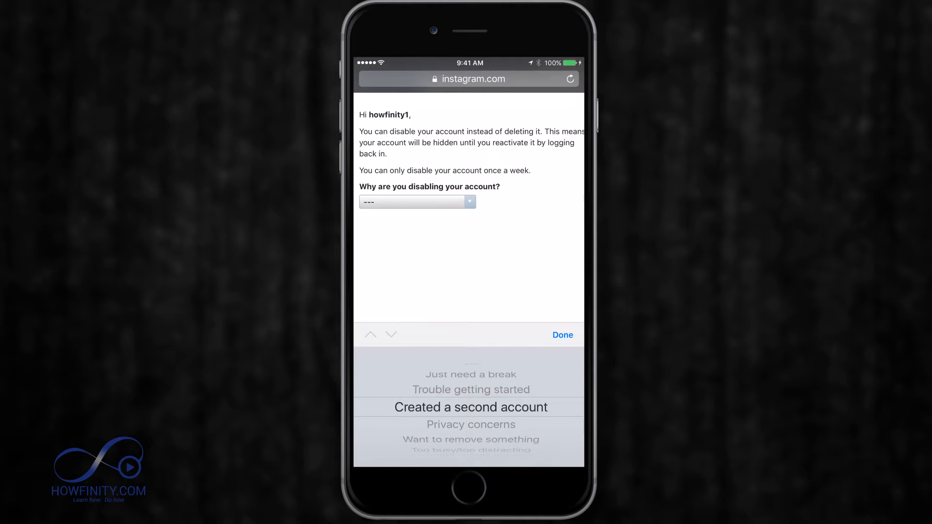
{"action": "left_click", "coordinate": [471, 407]}
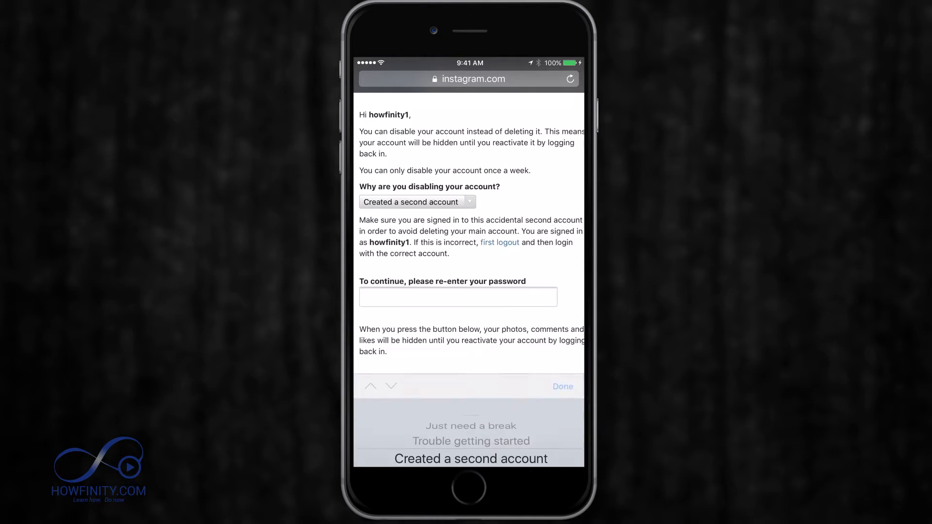
- Re-enter the account password and submit Temporarily Disable Account
{"action": "left_click", "coordinate": [562, 386]}
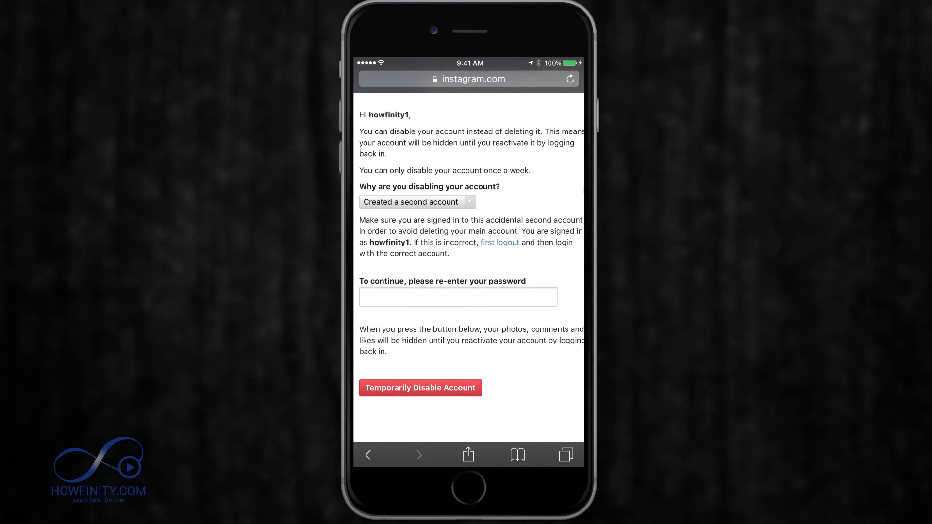
{"action": "left_click", "coordinate": [458, 297]}
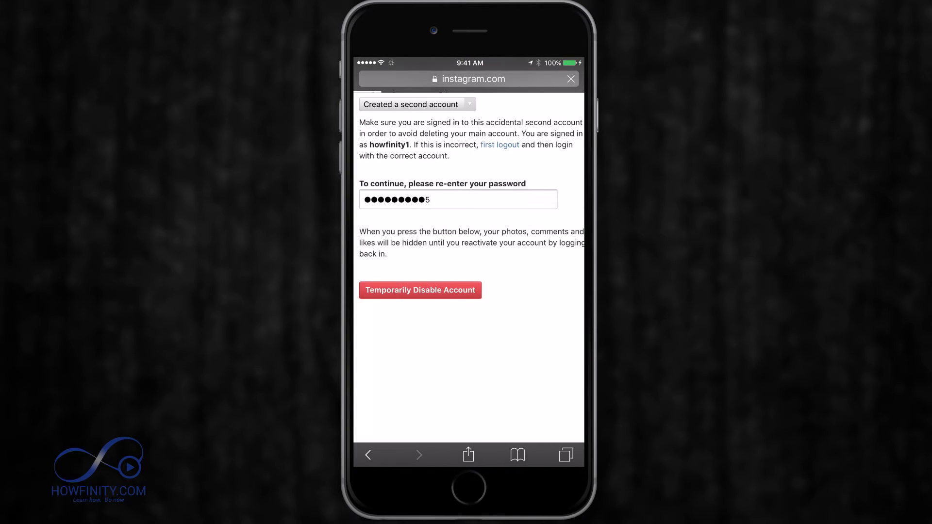
{"action": "left_click", "coordinate": [419, 290]}
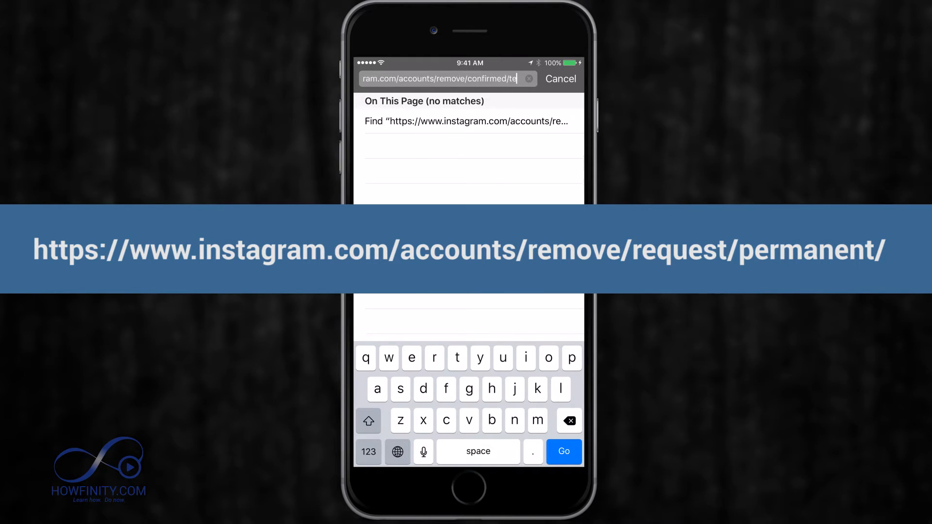
- Trim the Safari address back to end at accounts/remove/confirmed/
{"action": "key", "text": "Backspace"}
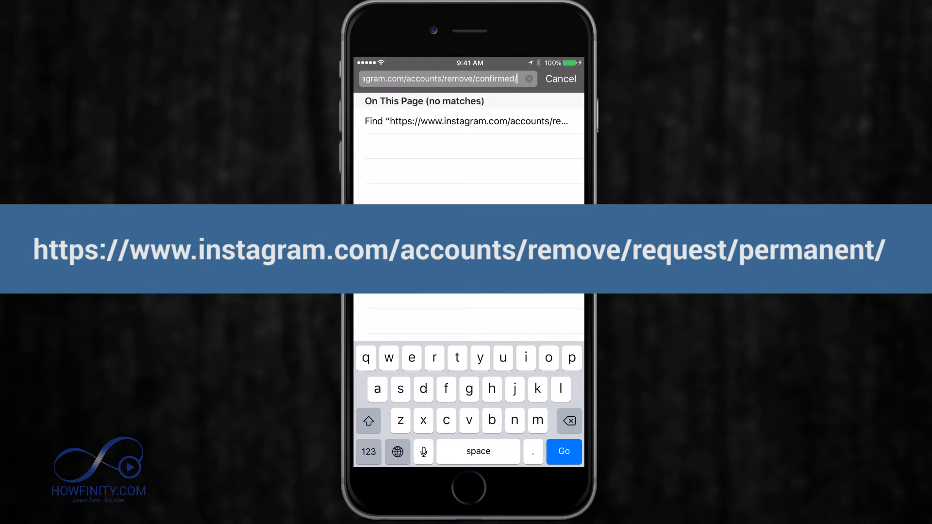